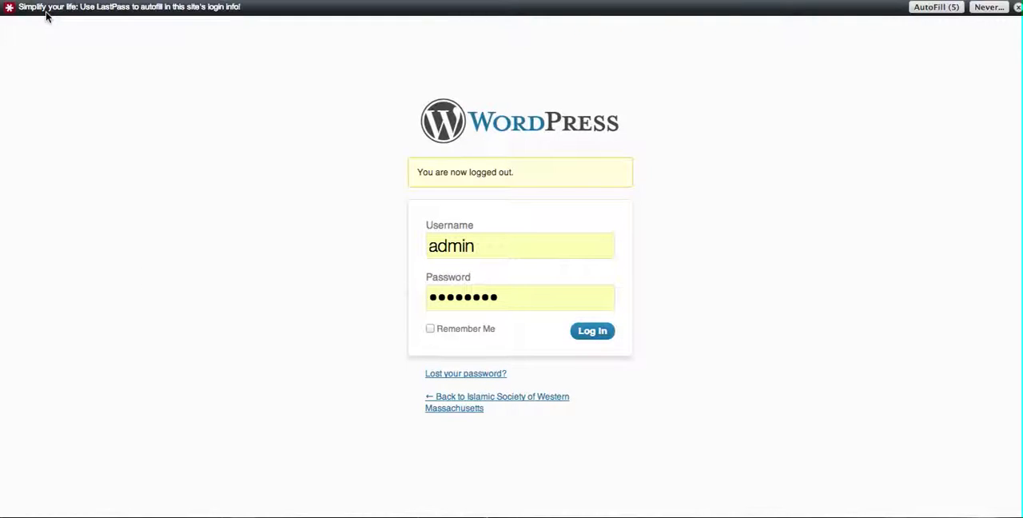
pyautogui.moveTo(156, 23)
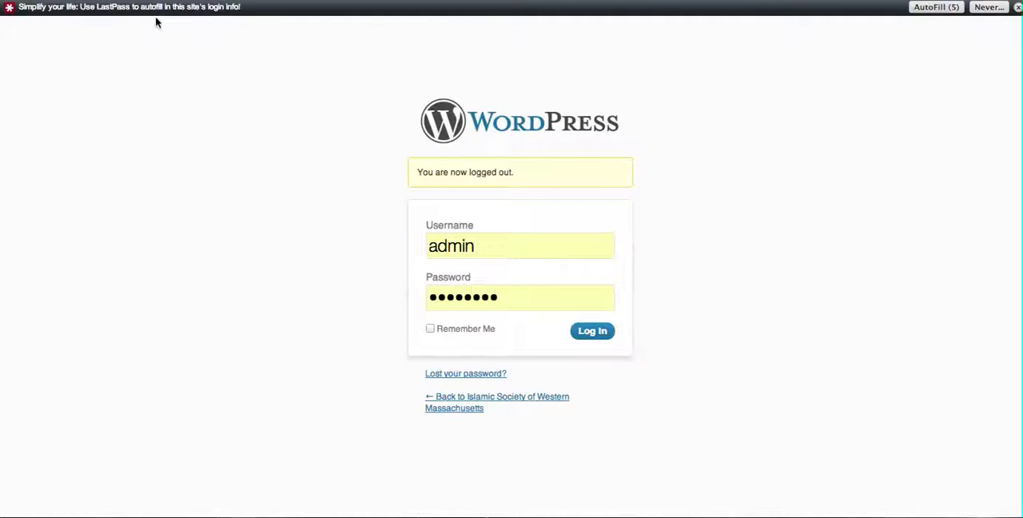
pyautogui.moveTo(184, 99)
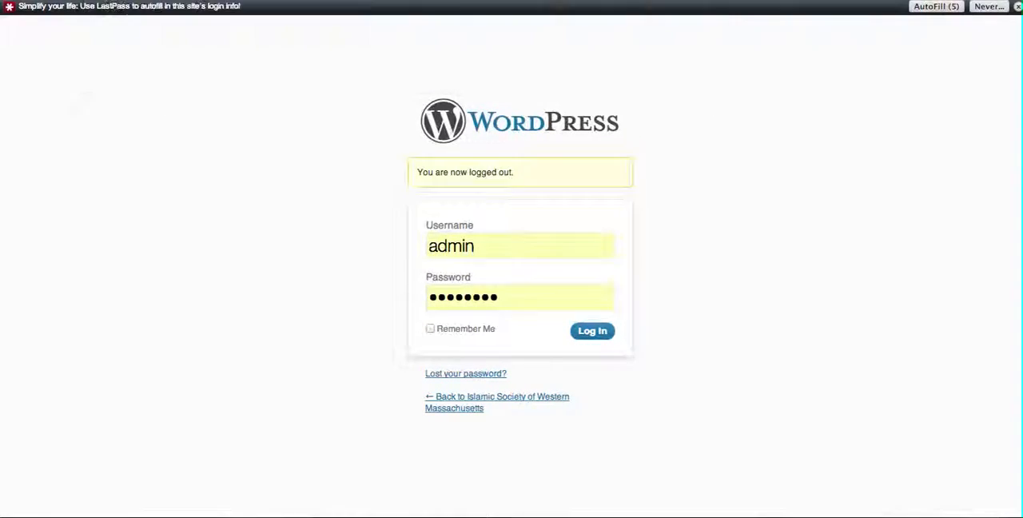
# Return from the login page to the Islamic Society of Western Massachusetts public homepage.
pyautogui.click(592, 331)
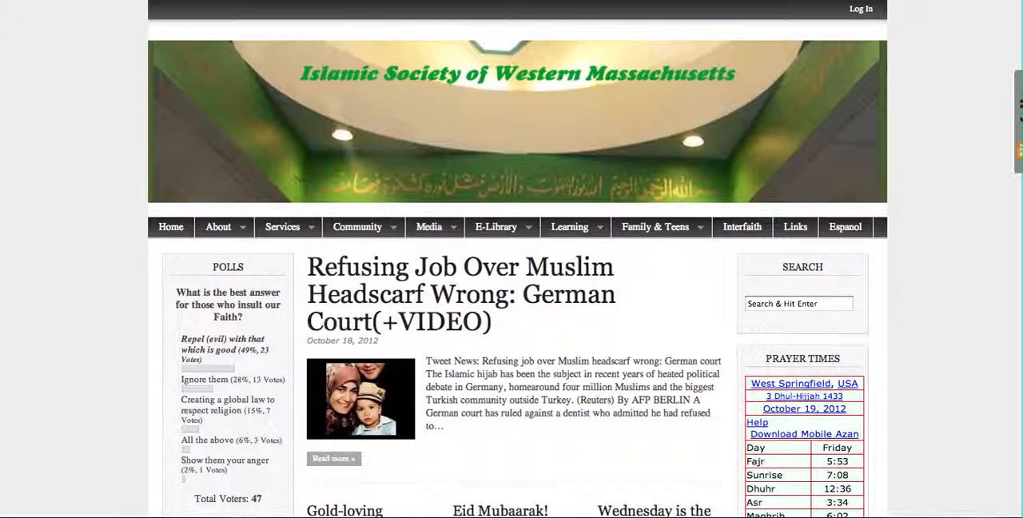
pyautogui.moveTo(499, 41)
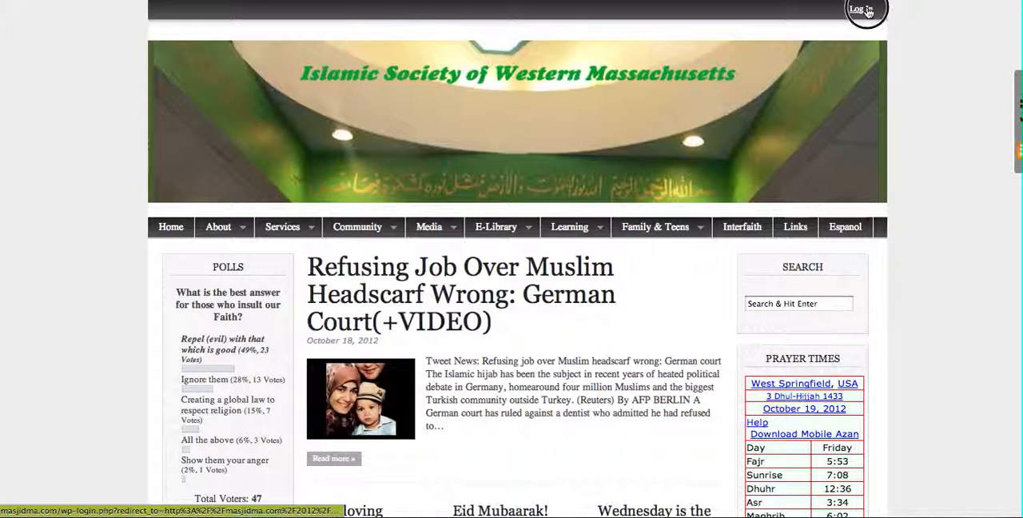
# Log in from the site with the contributor username and password.
pyautogui.click(860, 9)
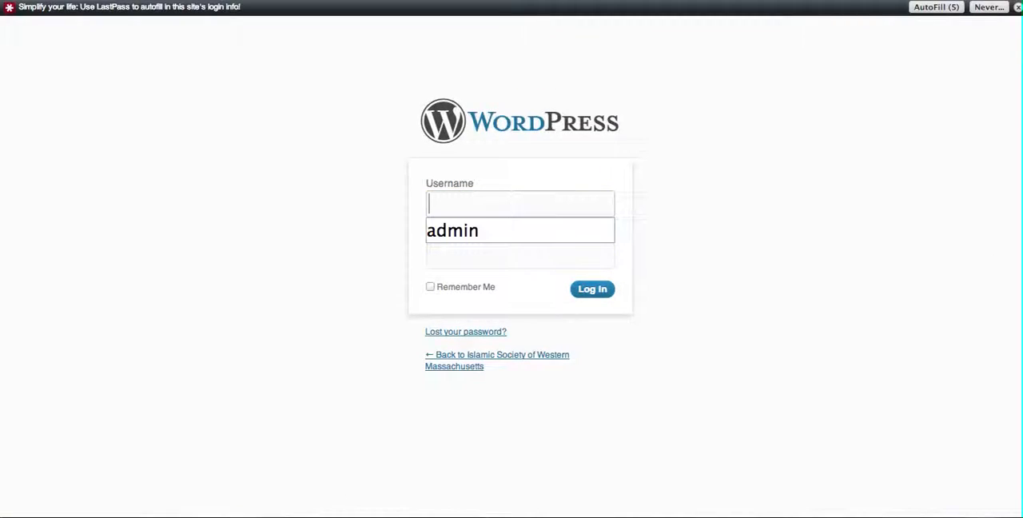
pyautogui.write('contributer')
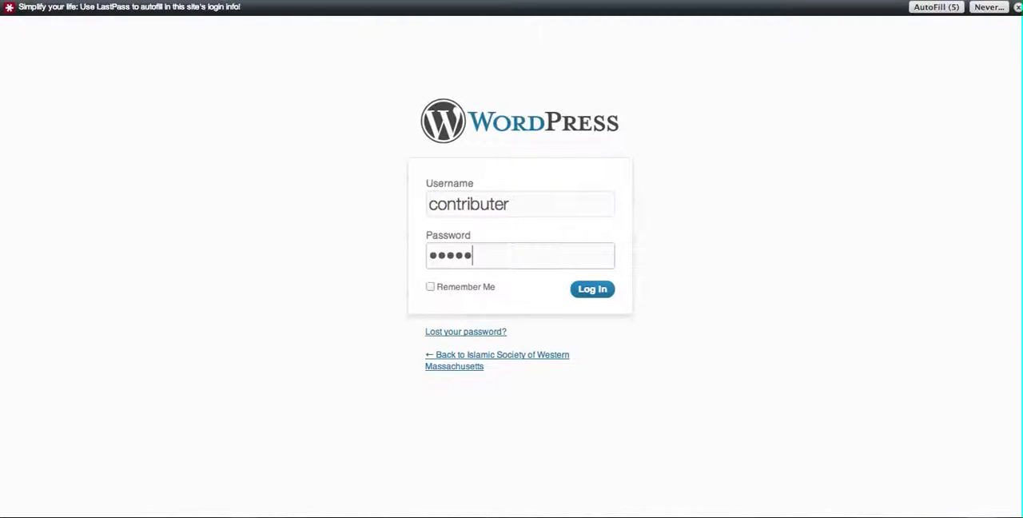
pyautogui.write('assword')
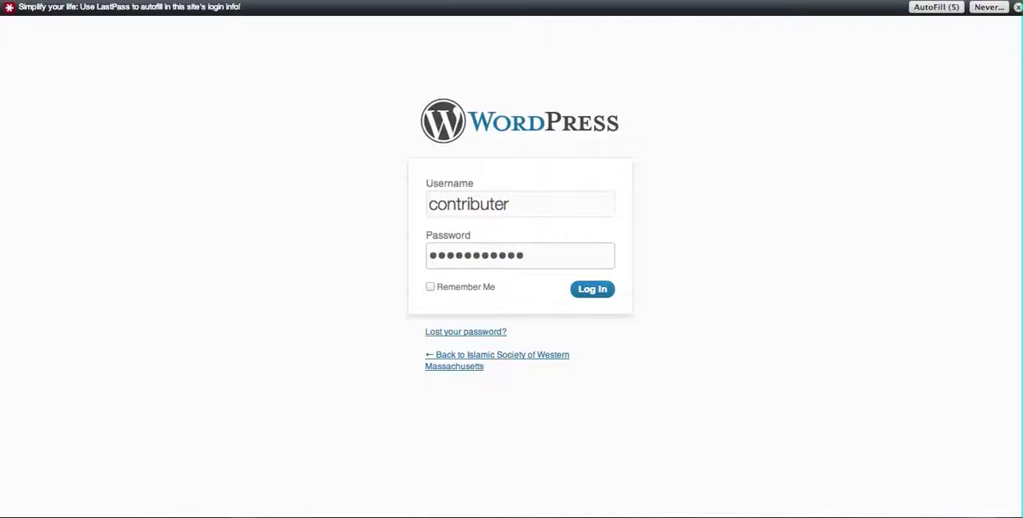
pyautogui.click(591, 288)
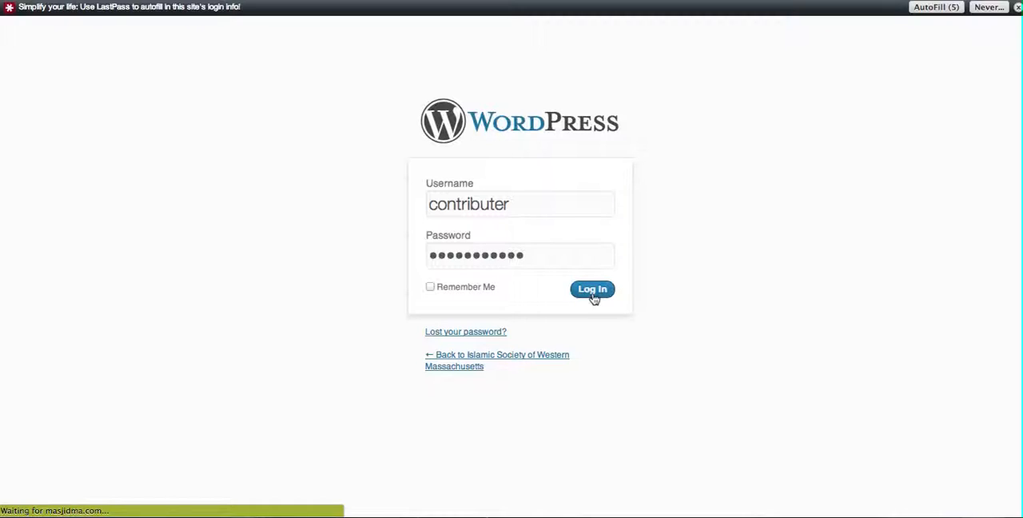
# Decline saving the password for this site and hover the site name in the admin bar.
pyautogui.click(591, 287)
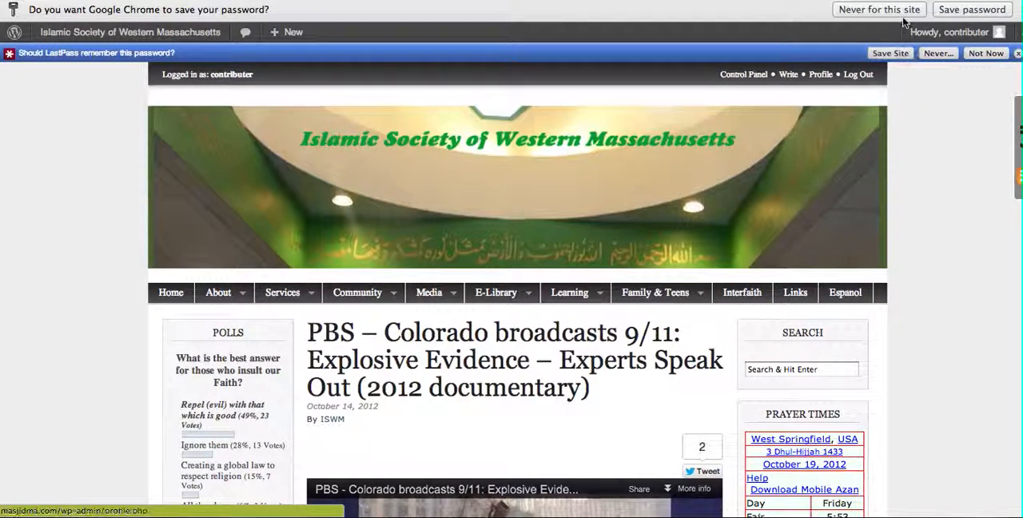
pyautogui.click(879, 10)
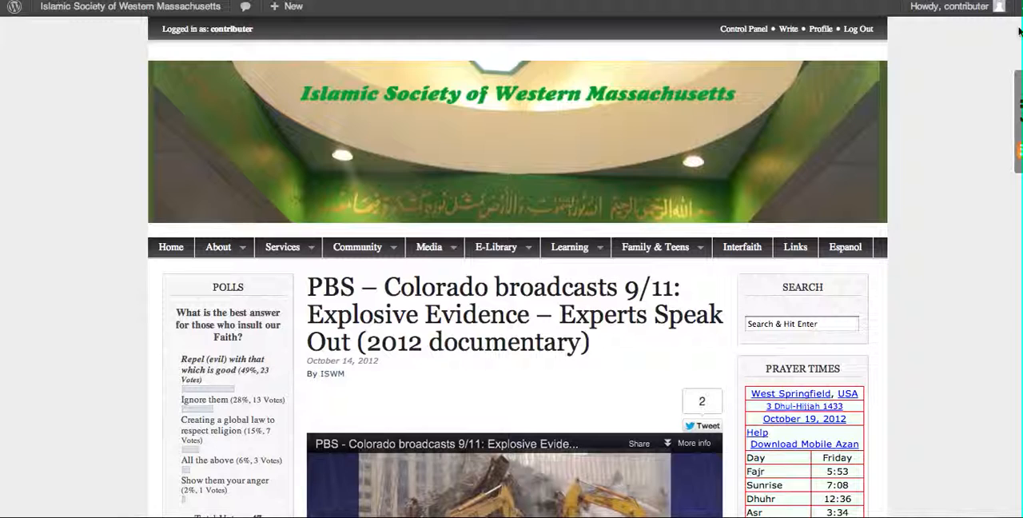
pyautogui.moveTo(14, 66)
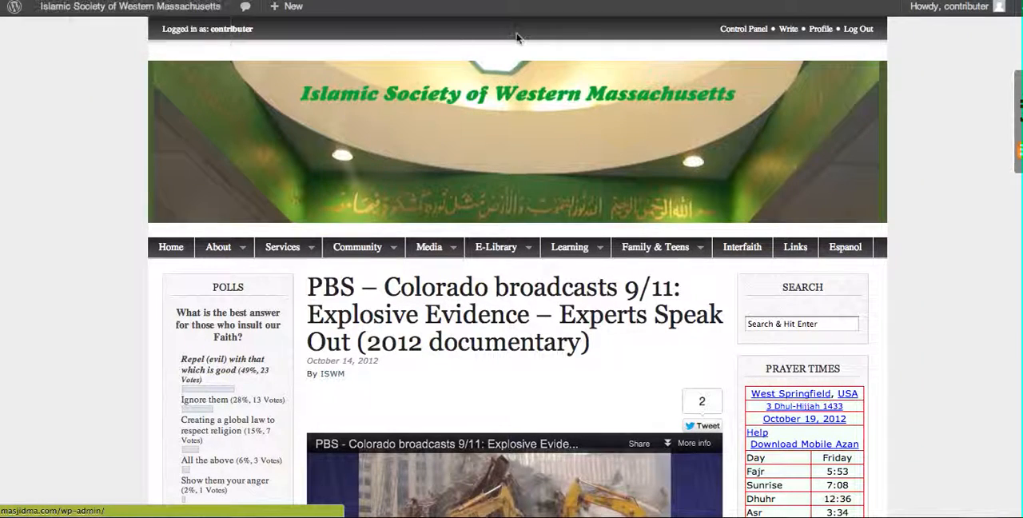
pyautogui.click(129, 6)
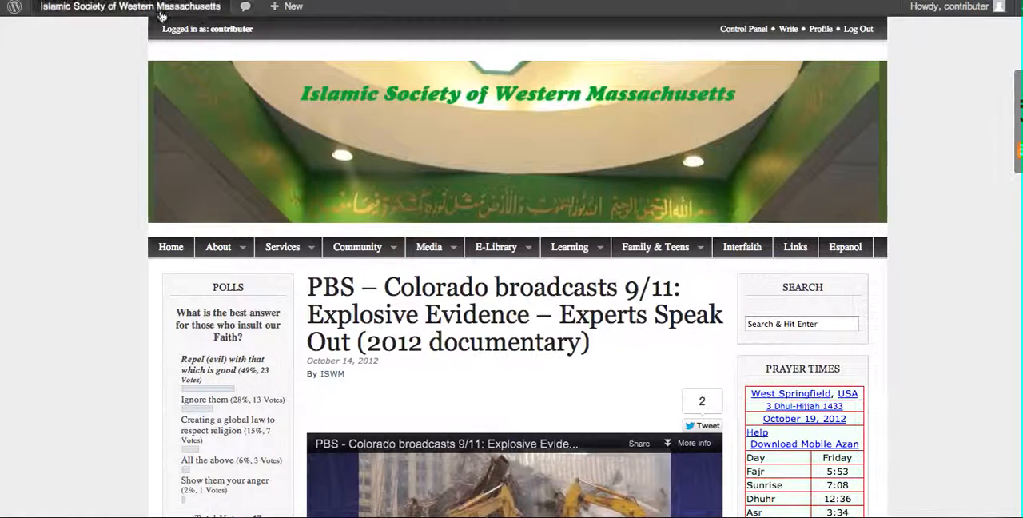
pyautogui.moveTo(729, 38)
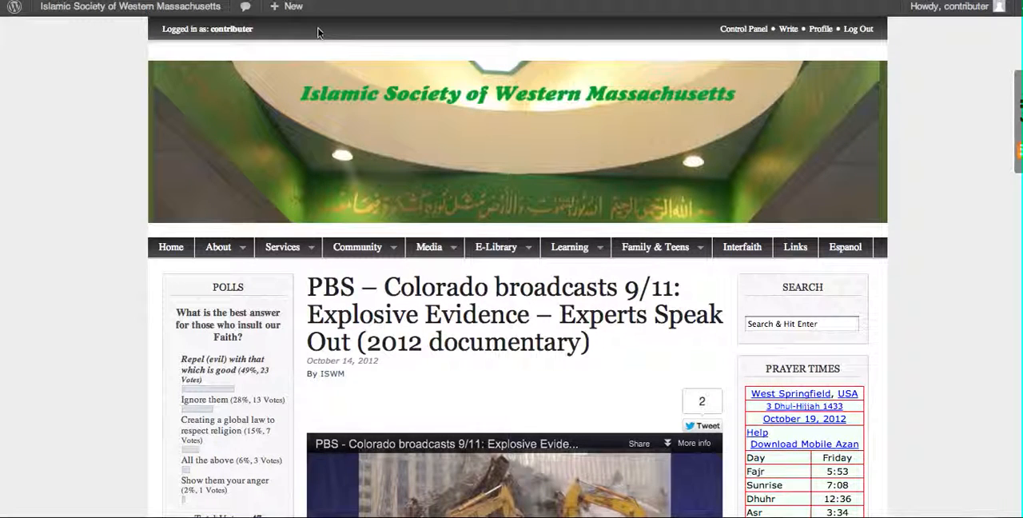
pyautogui.moveTo(707, 38)
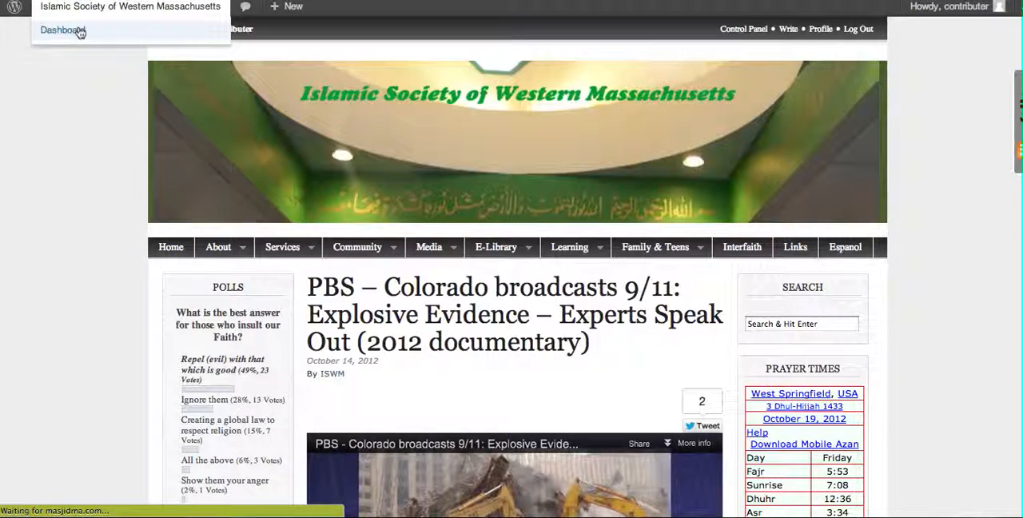
# Go to the Dashboard, then to the All Posts list from the Posts menu.
pyautogui.click(62, 28)
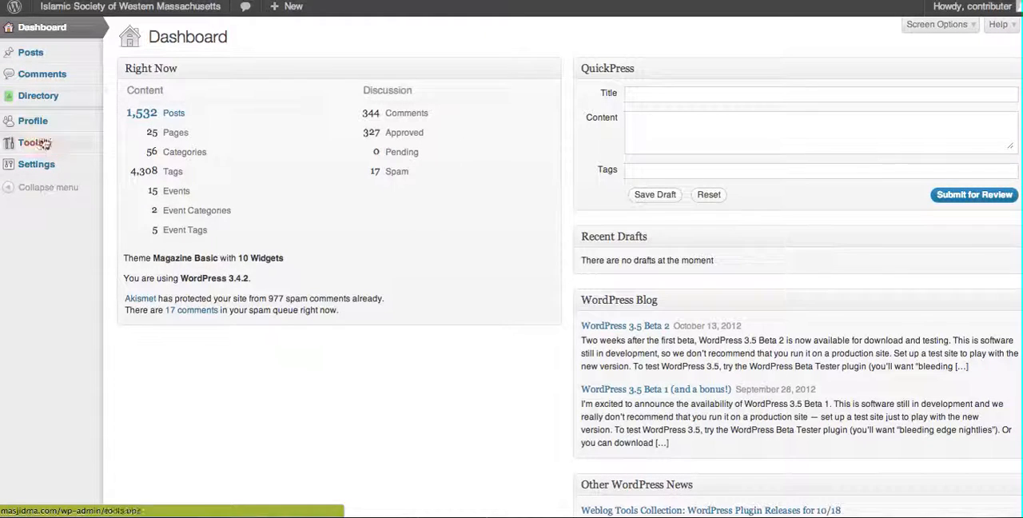
pyautogui.moveTo(32, 122)
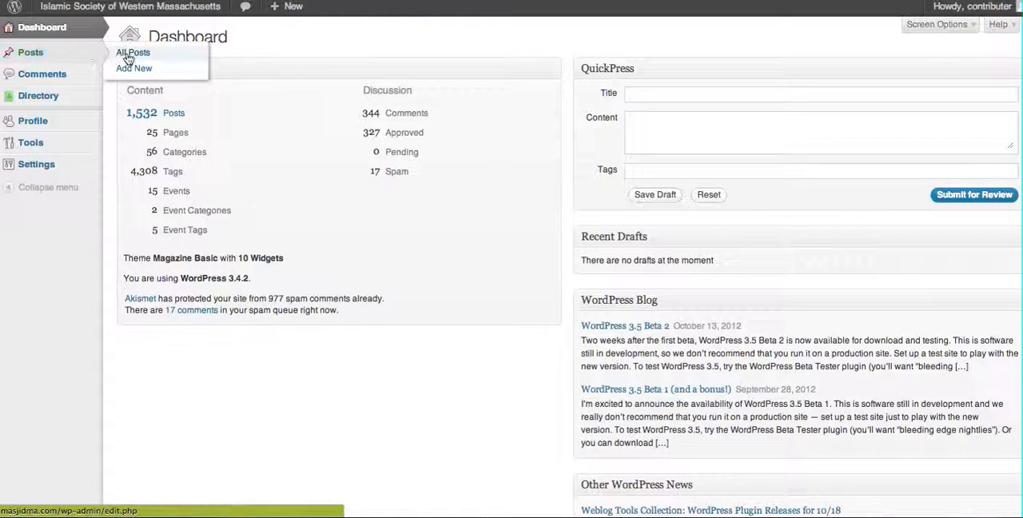
pyautogui.moveTo(174, 61)
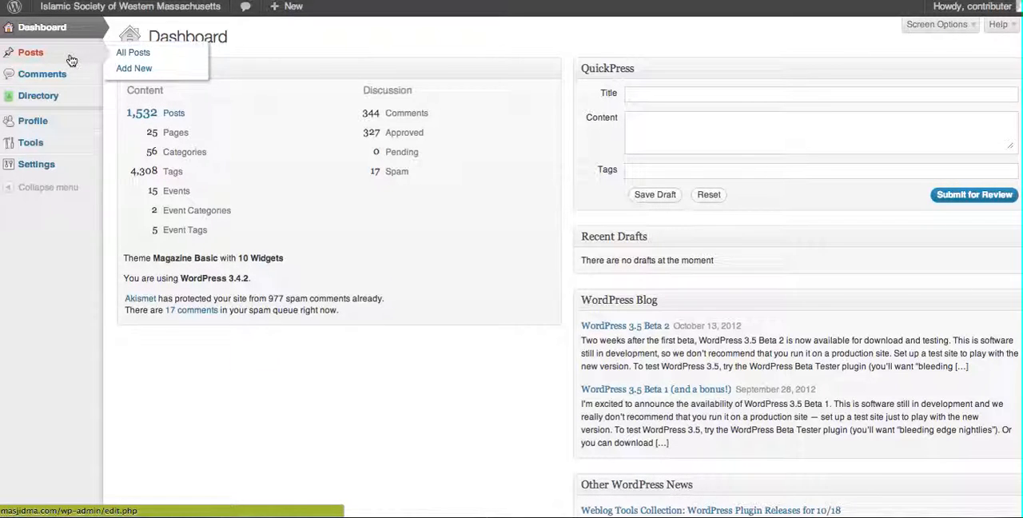
pyautogui.click(133, 51)
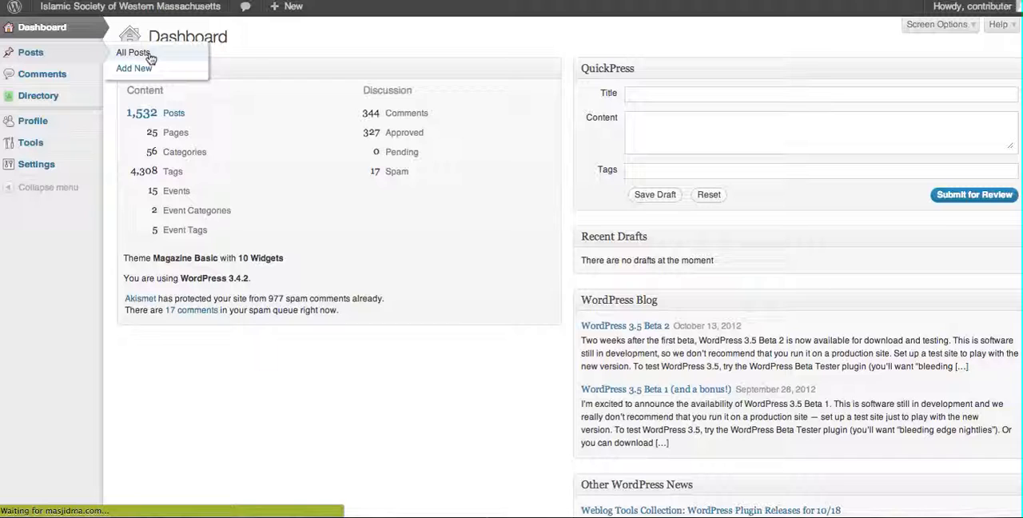
pyautogui.click(132, 51)
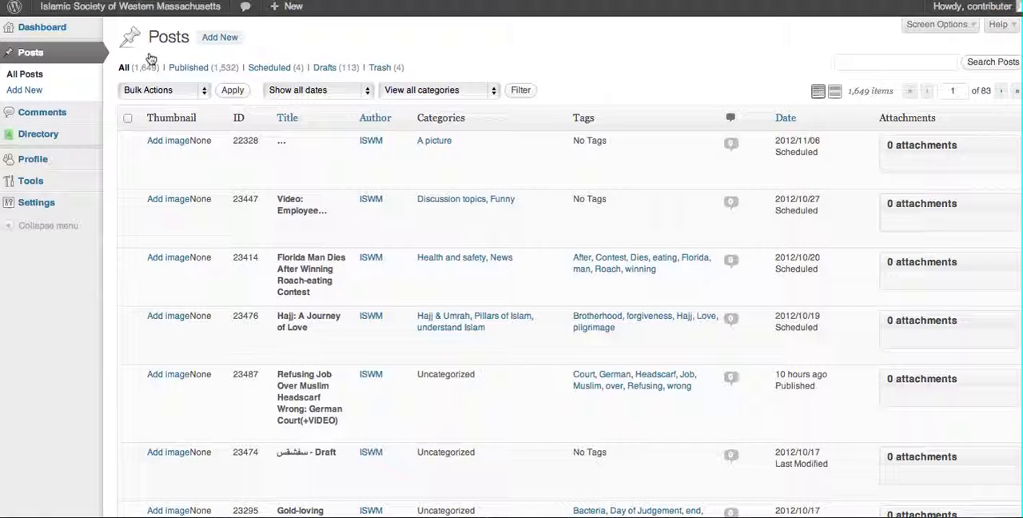
pyautogui.moveTo(204, 54)
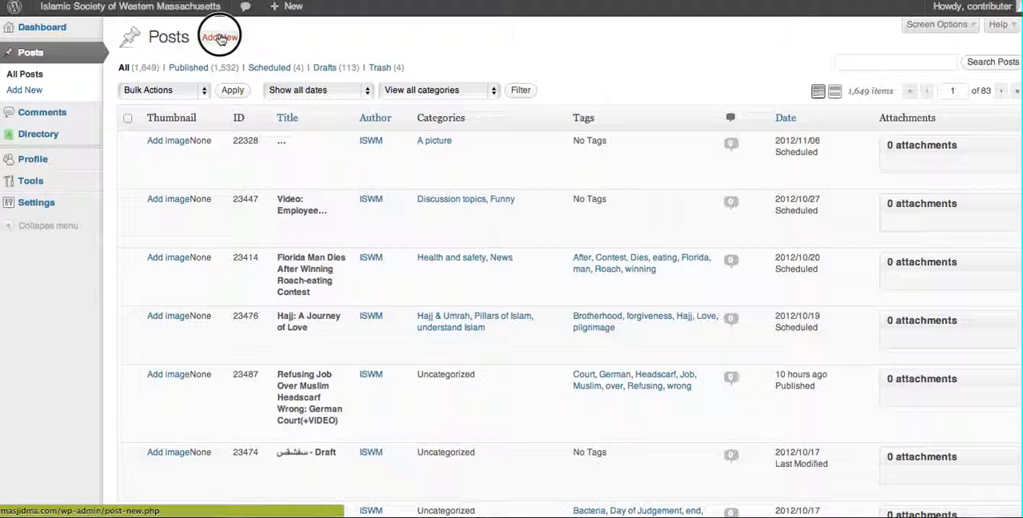
# Start a new post titled "title" with body "content" and reveal the Kitchen Sink formatting row.
pyautogui.click(219, 37)
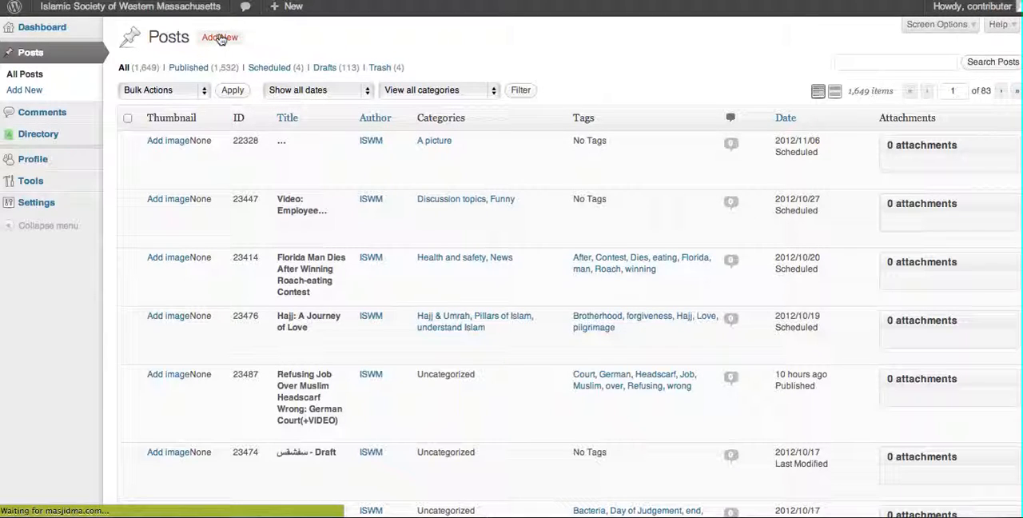
pyautogui.click(219, 37)
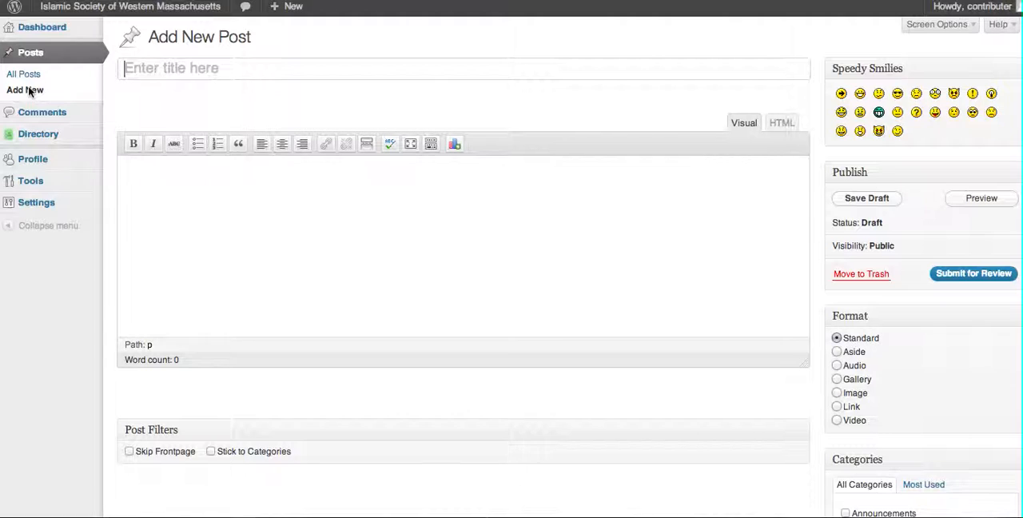
pyautogui.write('tit')
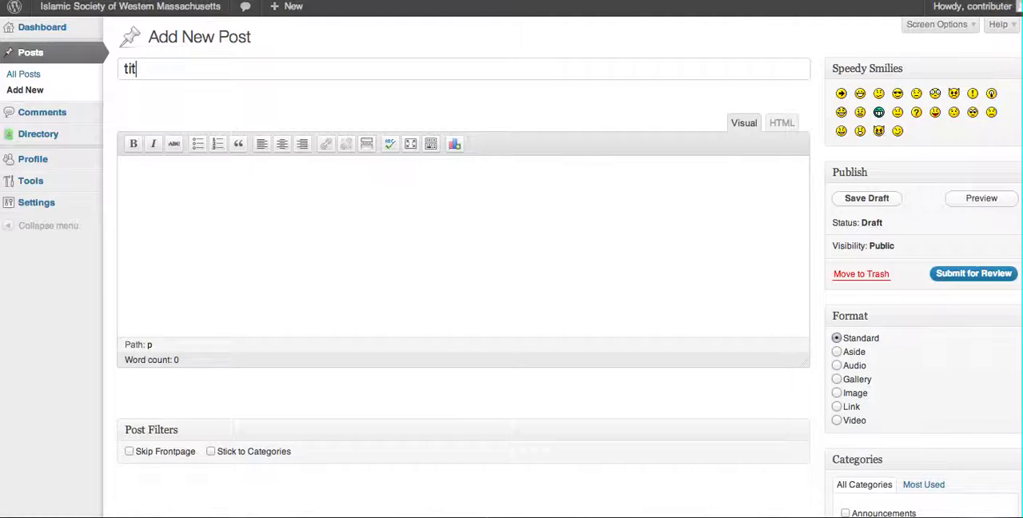
pyautogui.write('le')
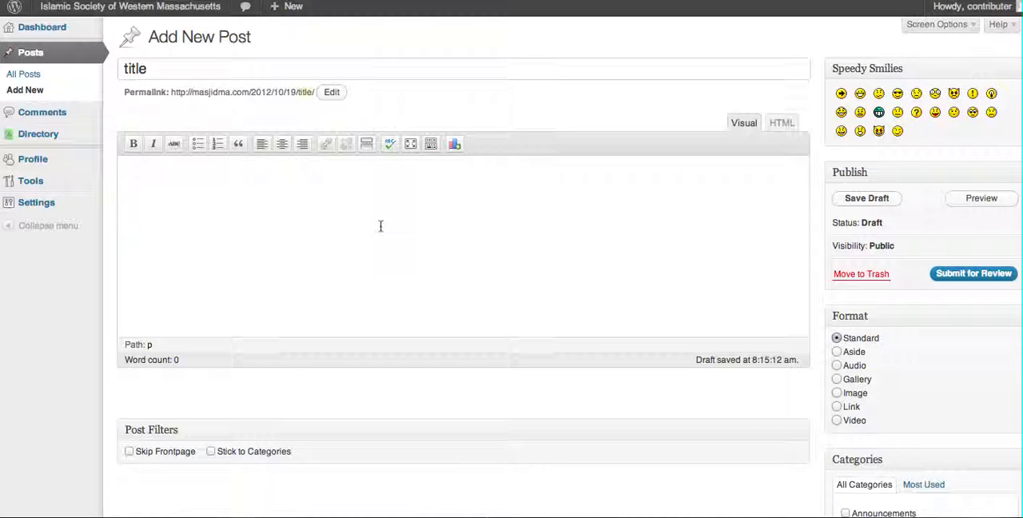
pyautogui.write('content')
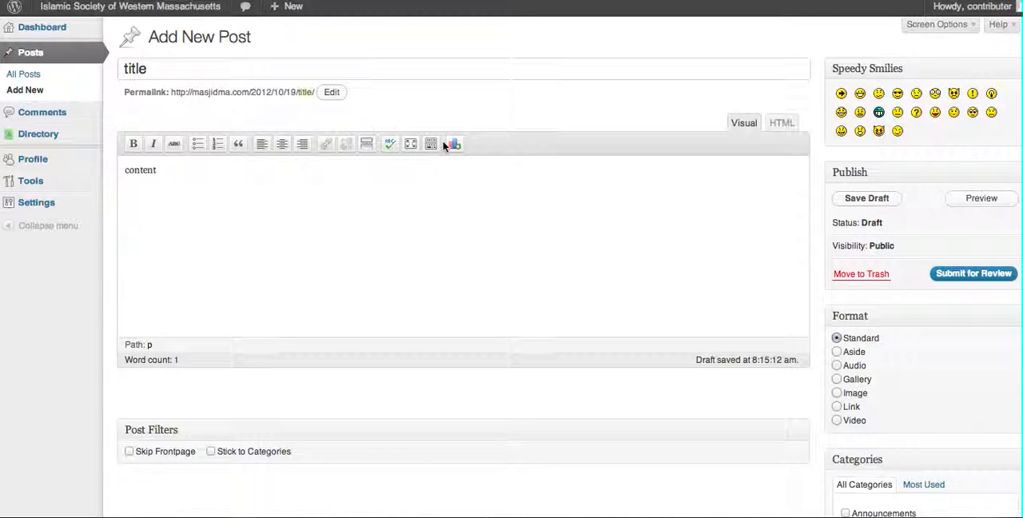
pyautogui.click(431, 144)
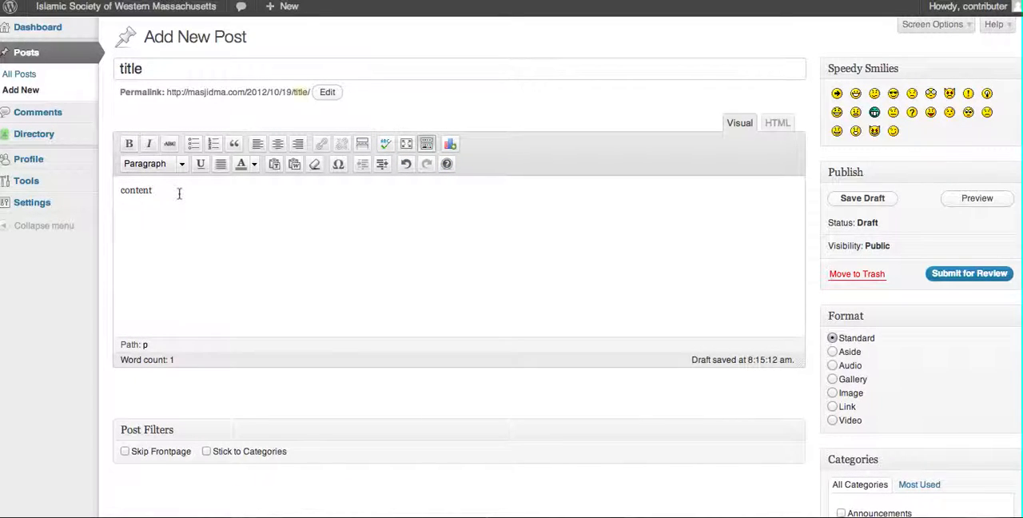
pyautogui.scroll(-3)
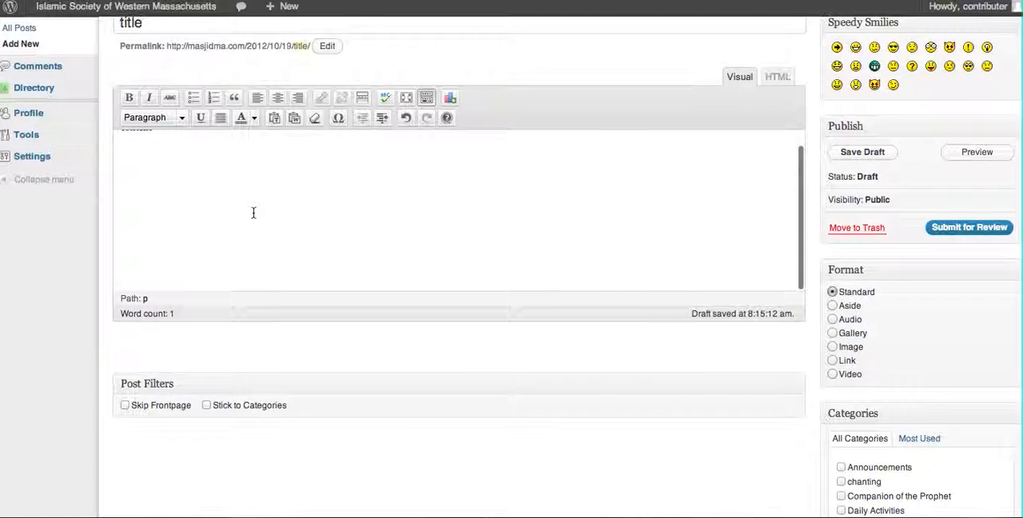
pyautogui.scroll(-3)
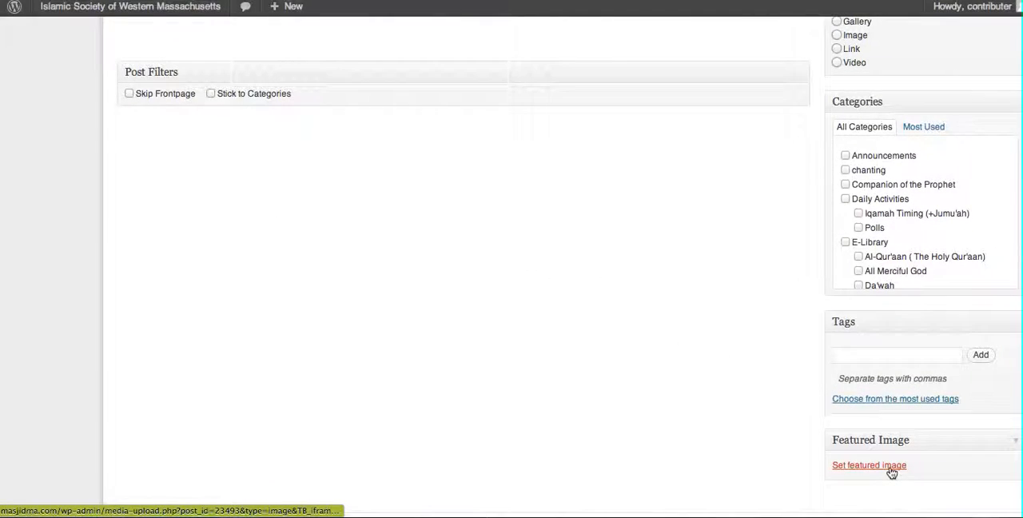
pyautogui.moveTo(869, 463)
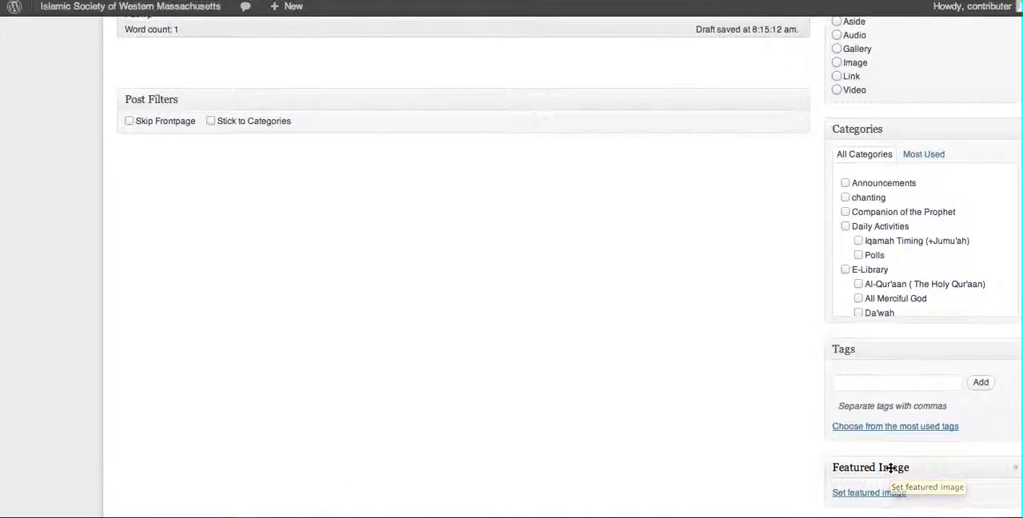
pyautogui.scroll(3)
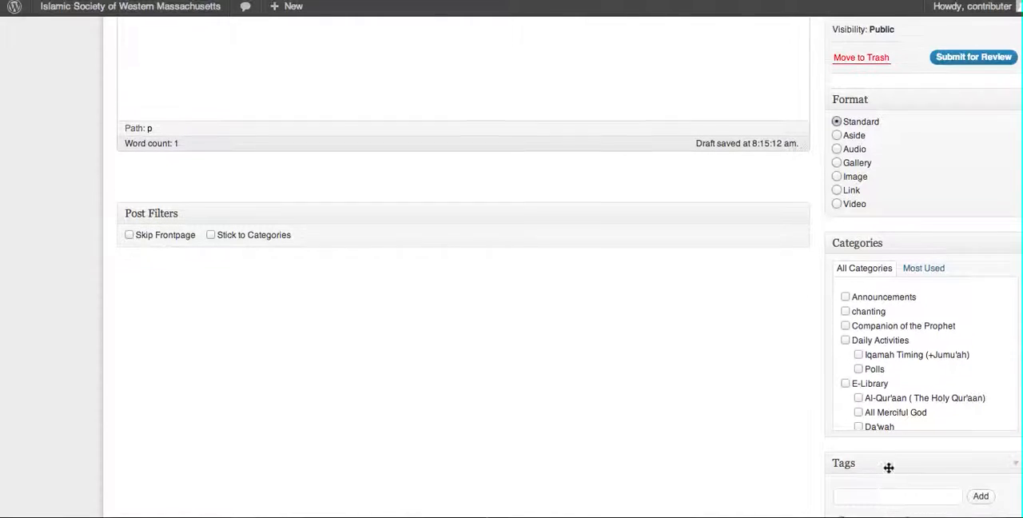
pyautogui.scroll(3)
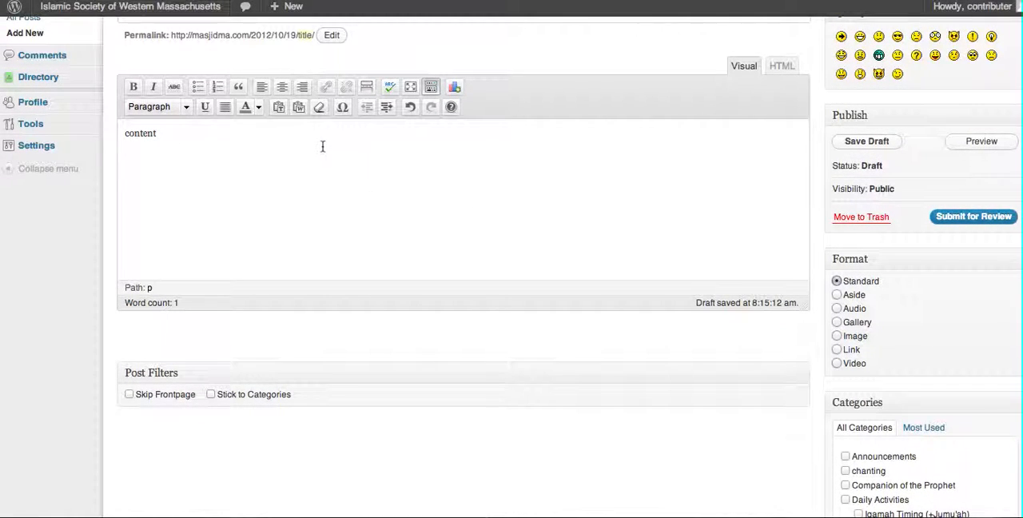
pyautogui.scroll(-3)
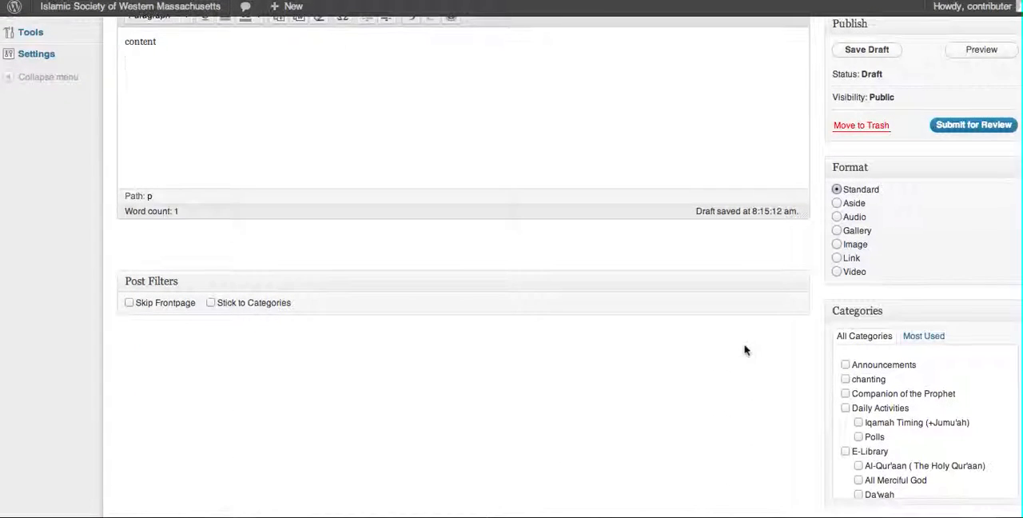
pyautogui.scroll(-3)
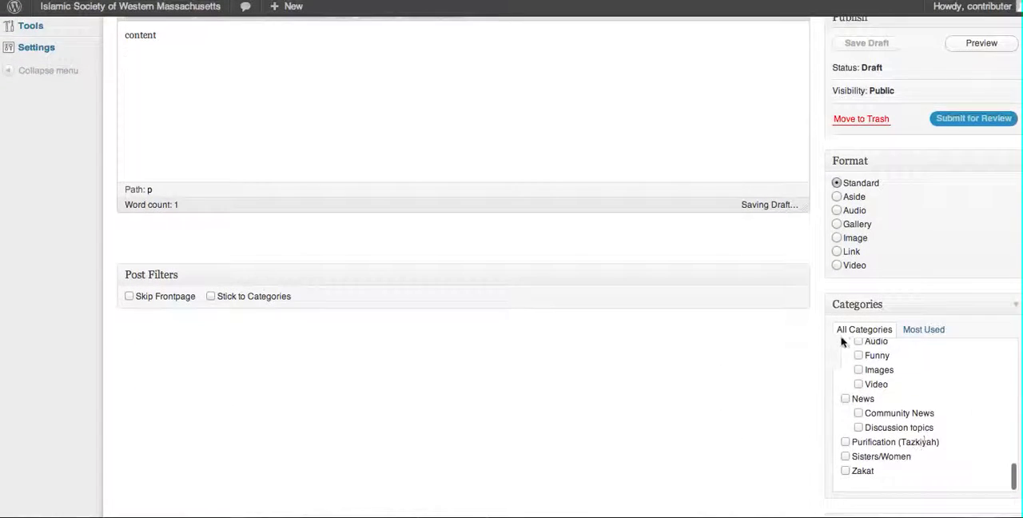
# Tick the Sunday School category for the draft post.
pyautogui.scroll(-3)
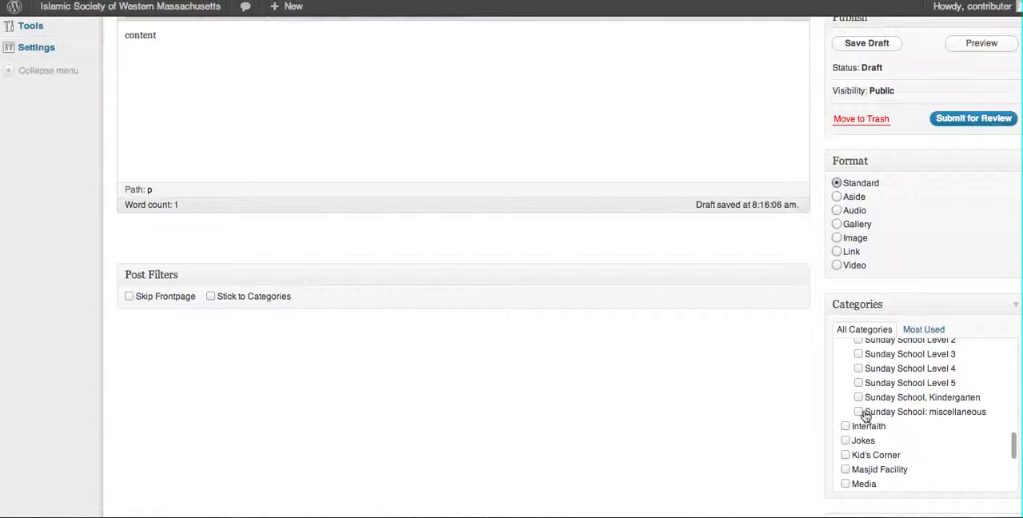
pyautogui.scroll(3)
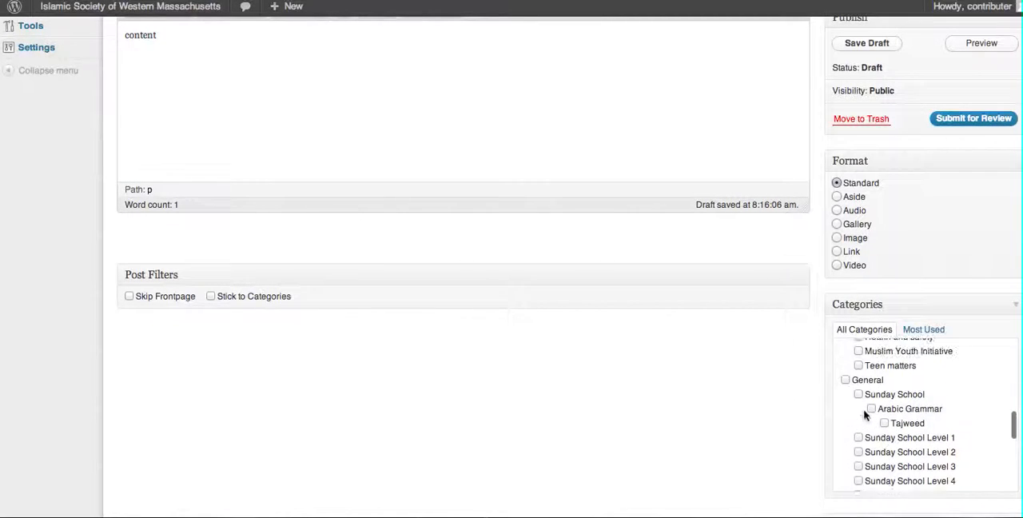
pyautogui.click(858, 395)
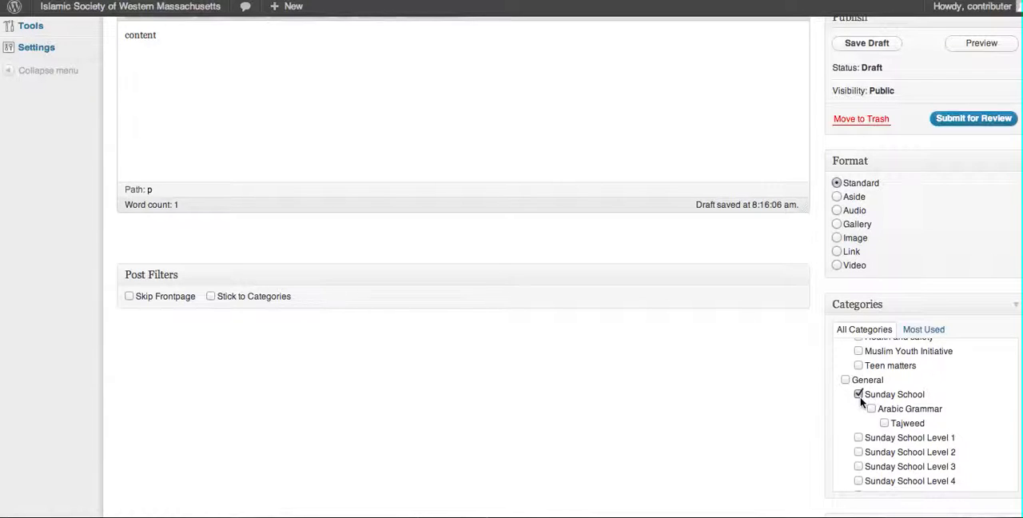
pyautogui.moveTo(633, 369)
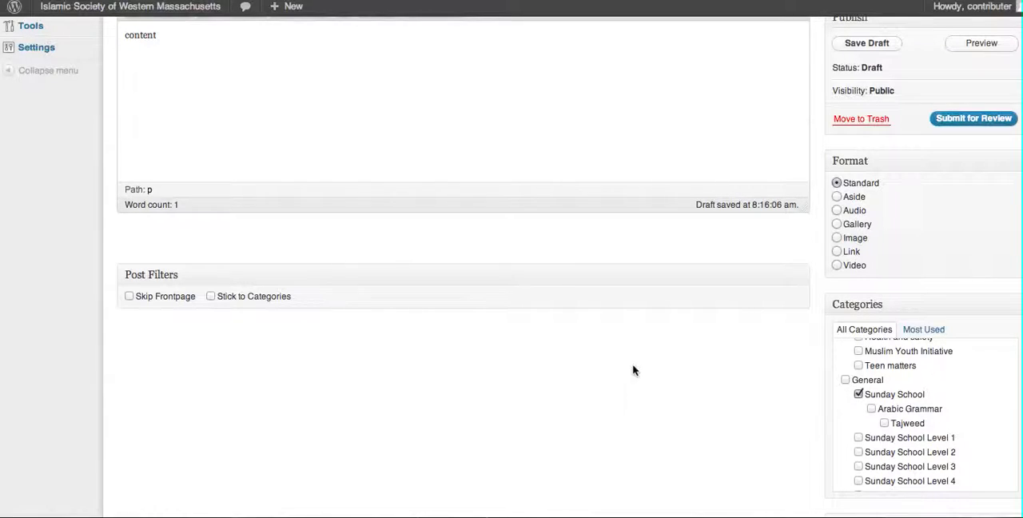
pyautogui.scroll(3)
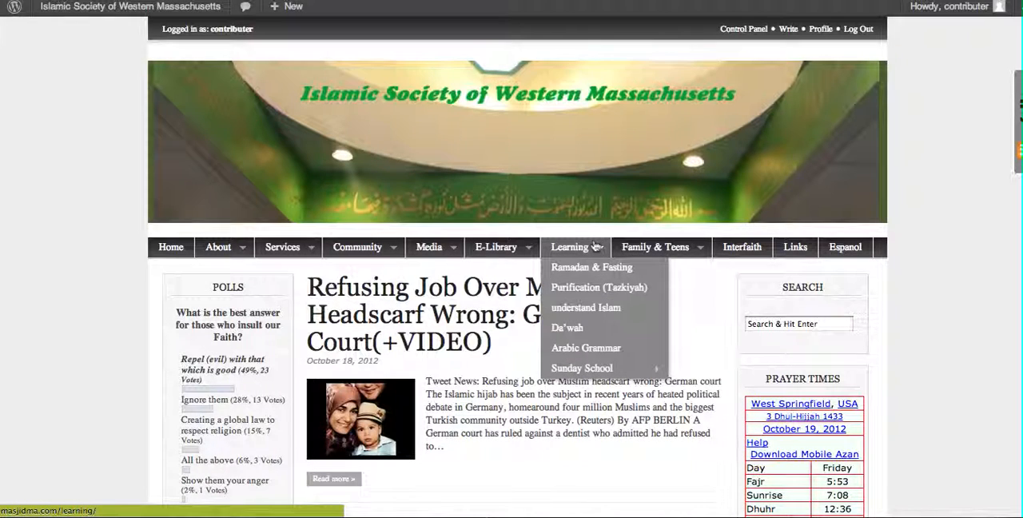
pyautogui.moveTo(582, 368)
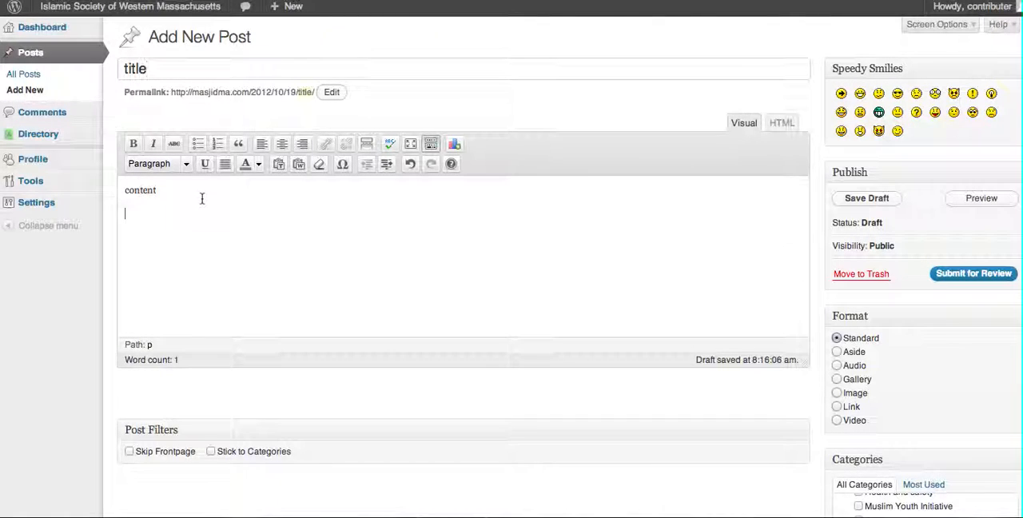
pyautogui.scroll(-3)
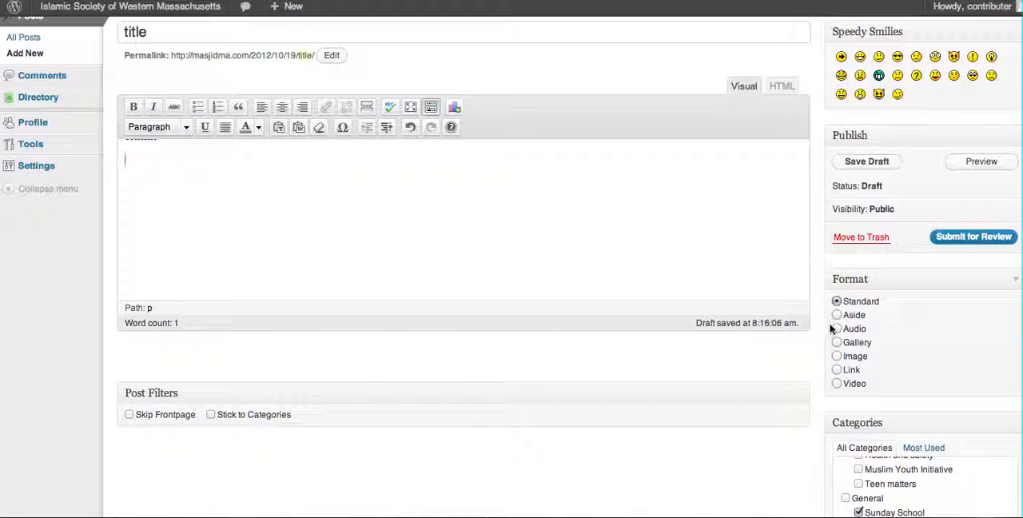
pyautogui.scroll(-3)
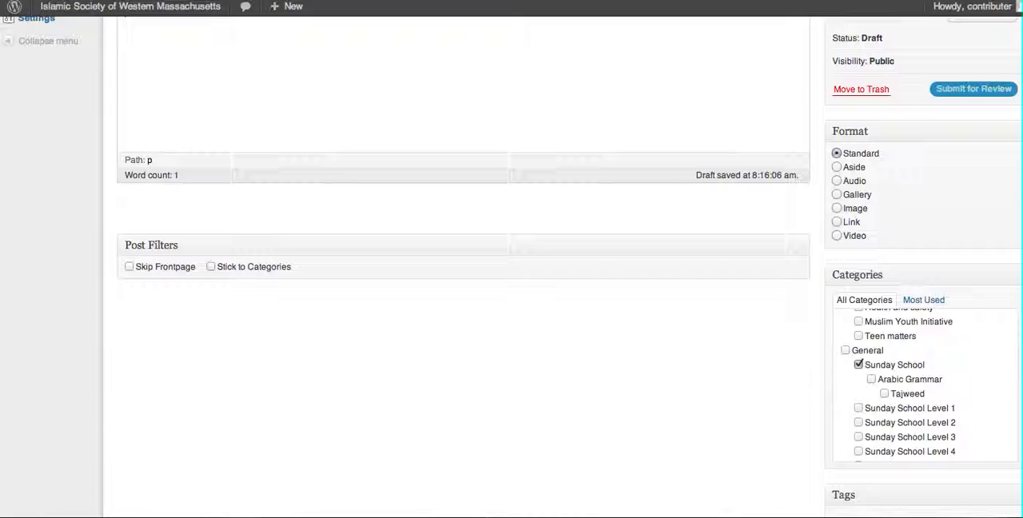